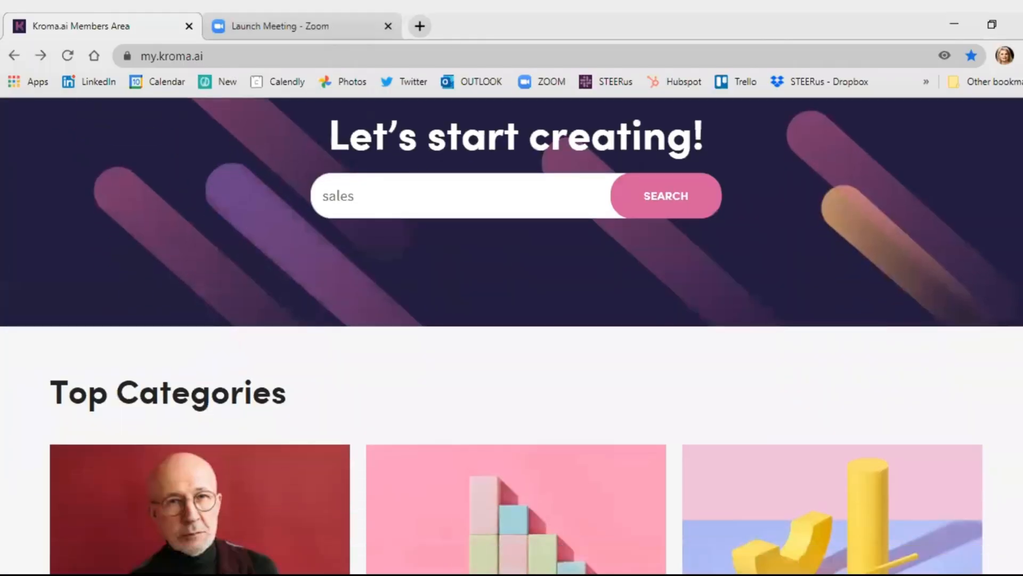
Glance at the Top Categories section, then search presentations for 'sales'.
scroll(down, 3)
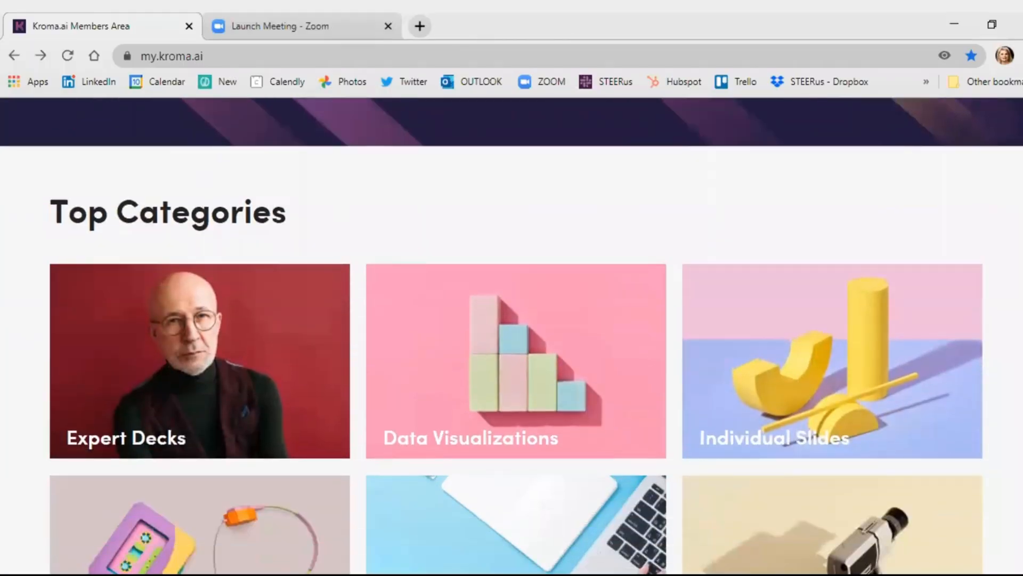
click(665, 341)
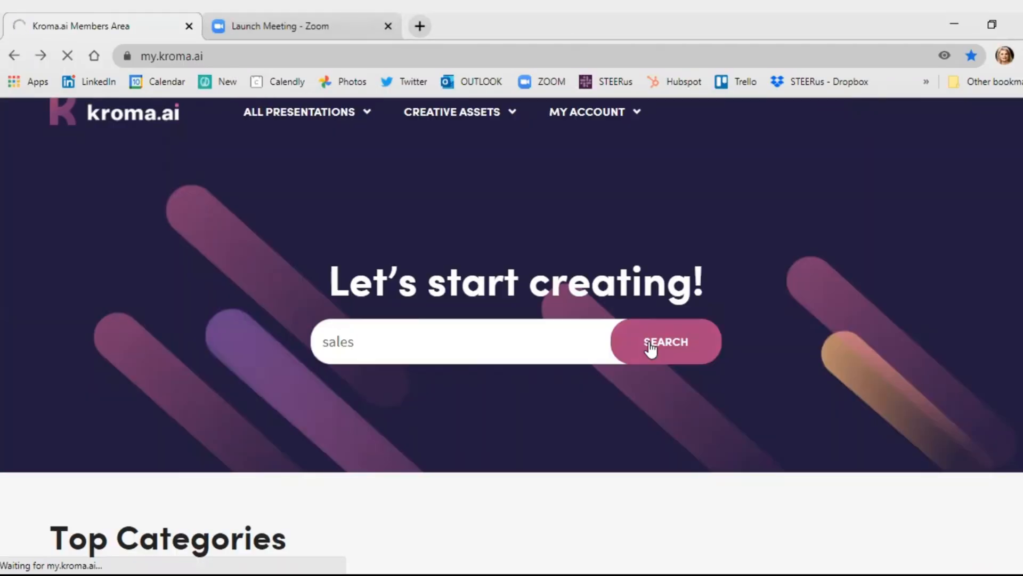
Browse the 19 sales results and pick the Online Event Marketing Proposal card.
click(665, 341)
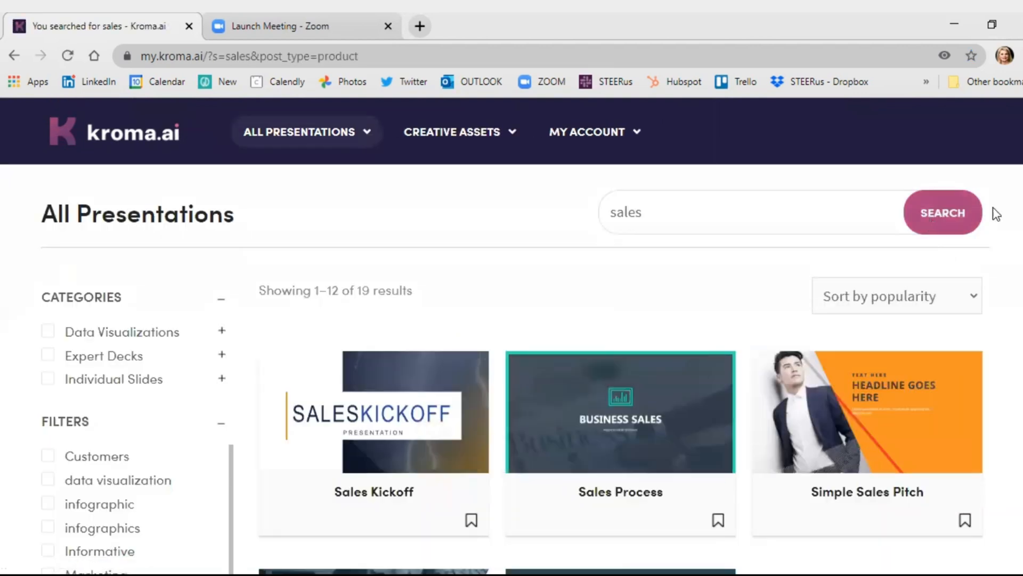
scroll(down, 3)
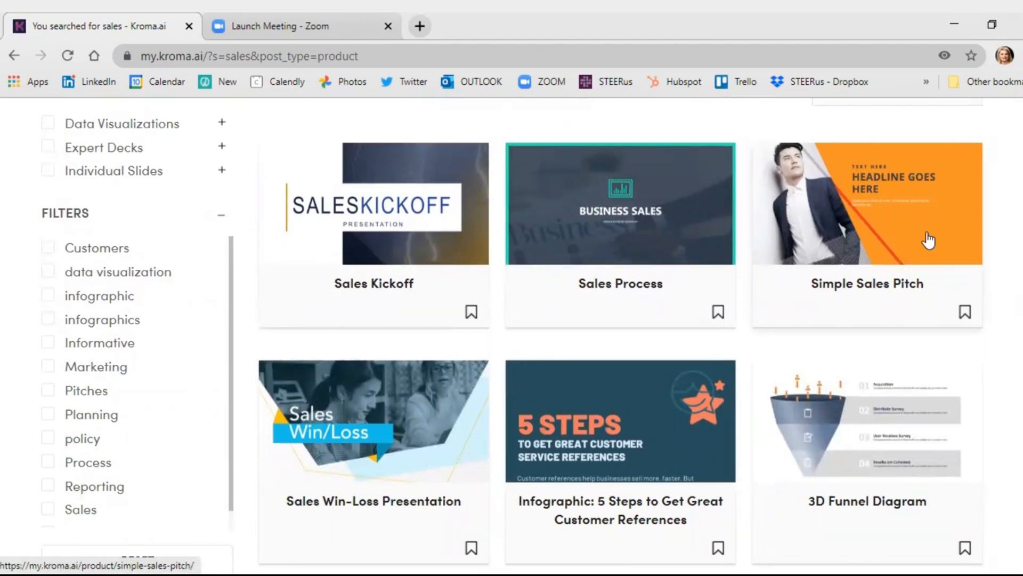
scroll(down, 3)
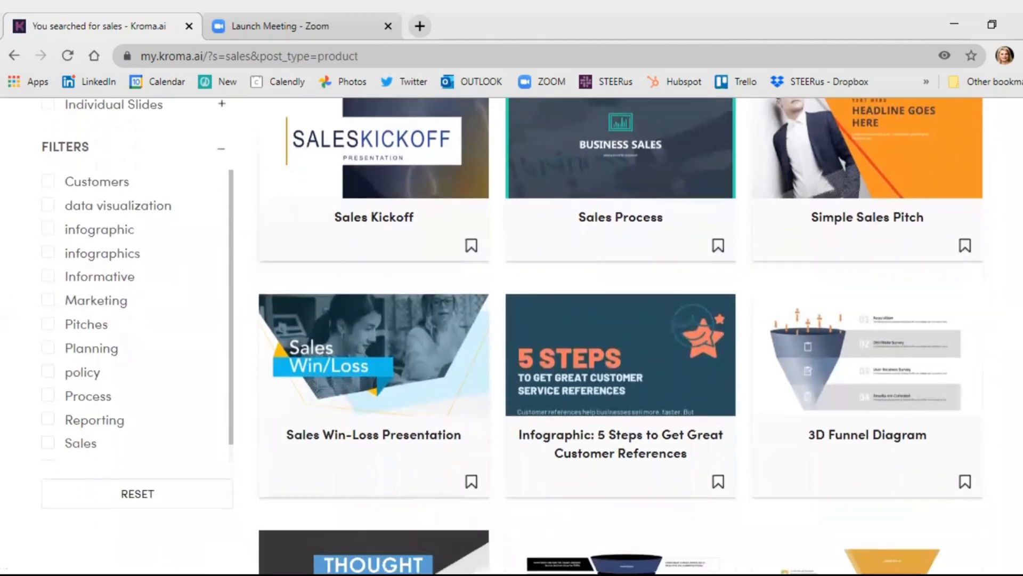
scroll(down, 3)
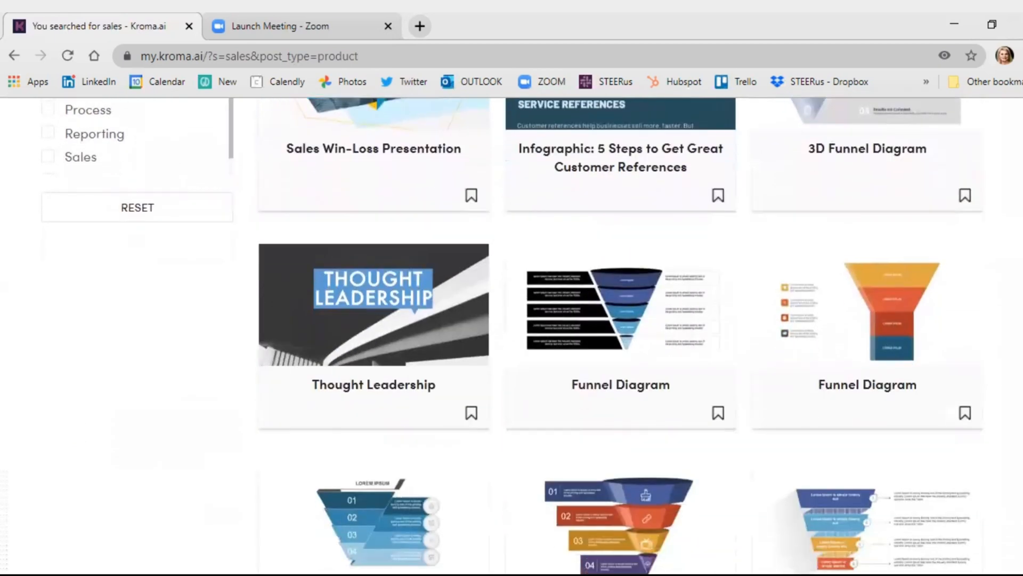
click(619, 289)
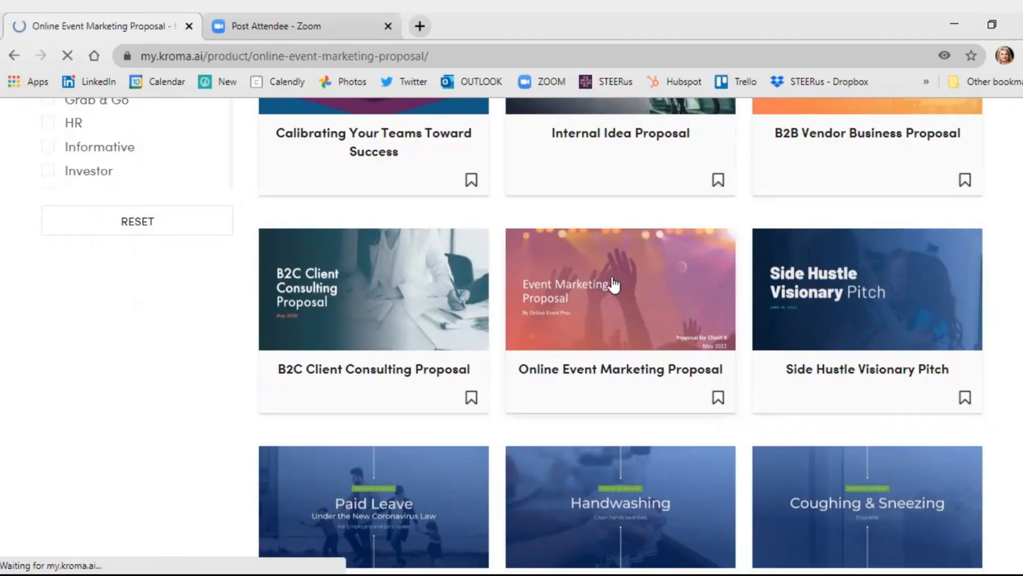
Read the Online Event Marketing Proposal description down to DOWNLOAD NOW and the slide thumbnails.
click(619, 289)
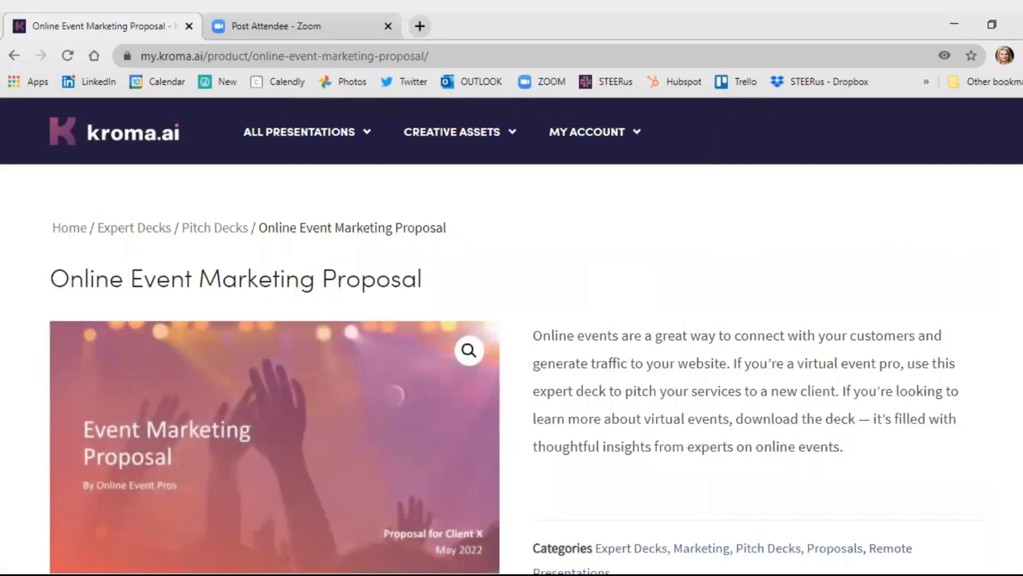
scroll(down, 3)
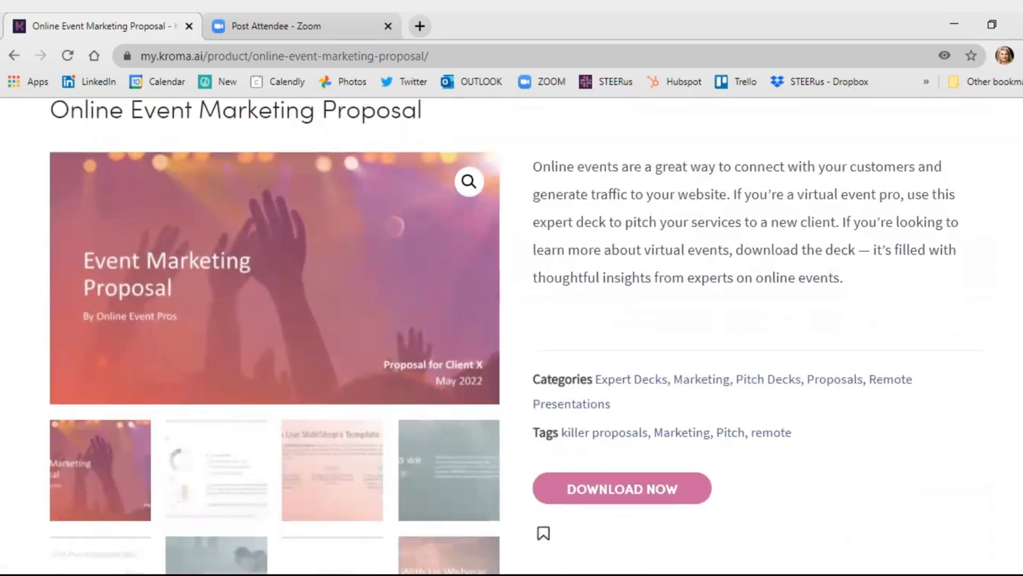
scroll(down, 3)
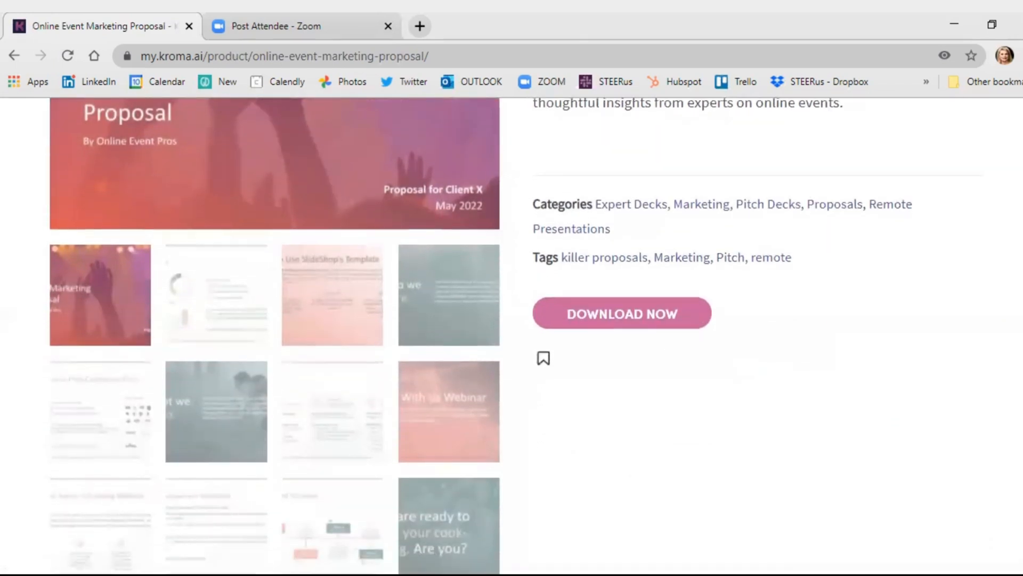
scroll(down, 3)
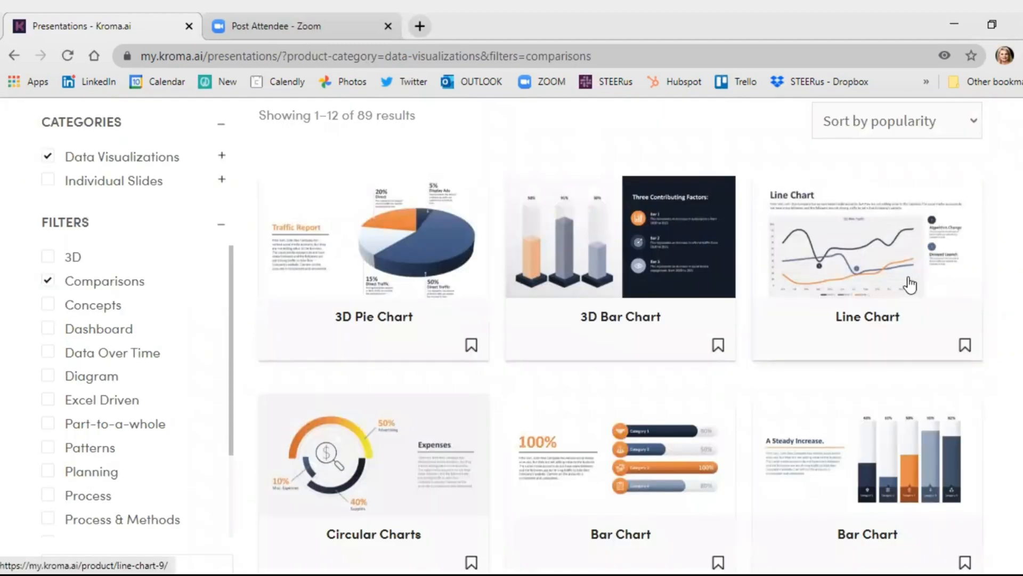
Scroll through the 89 Data Visualizations results filtered to Comparisons.
scroll(down, 3)
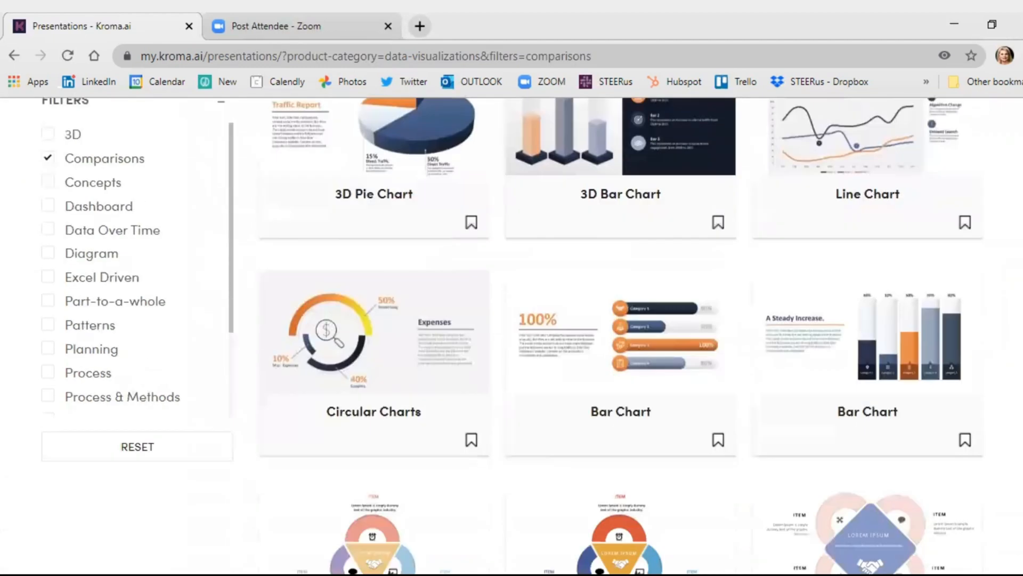
scroll(down, 3)
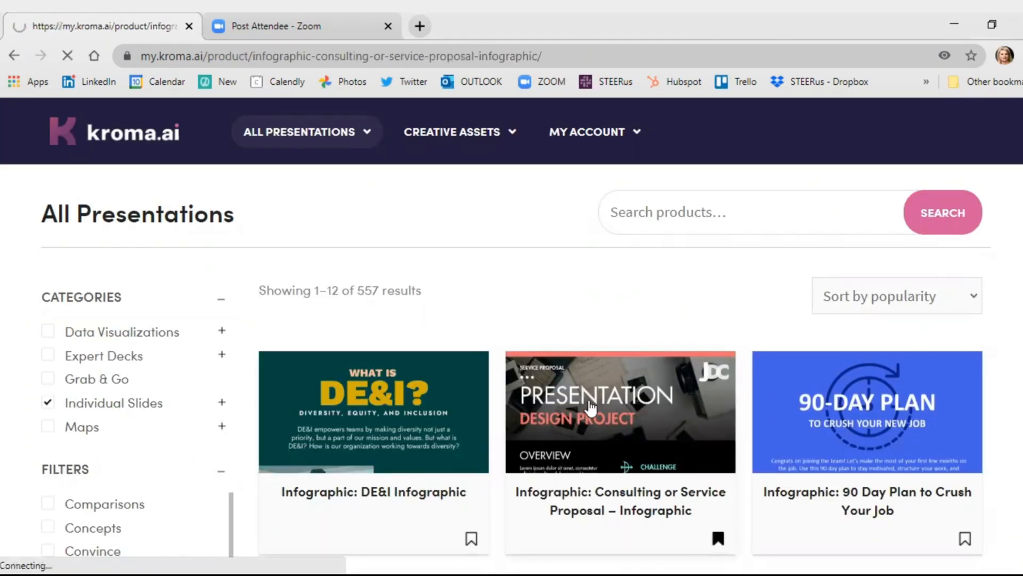
View the Consulting or Service Proposal infographic page, then return to All Presentations.
click(619, 410)
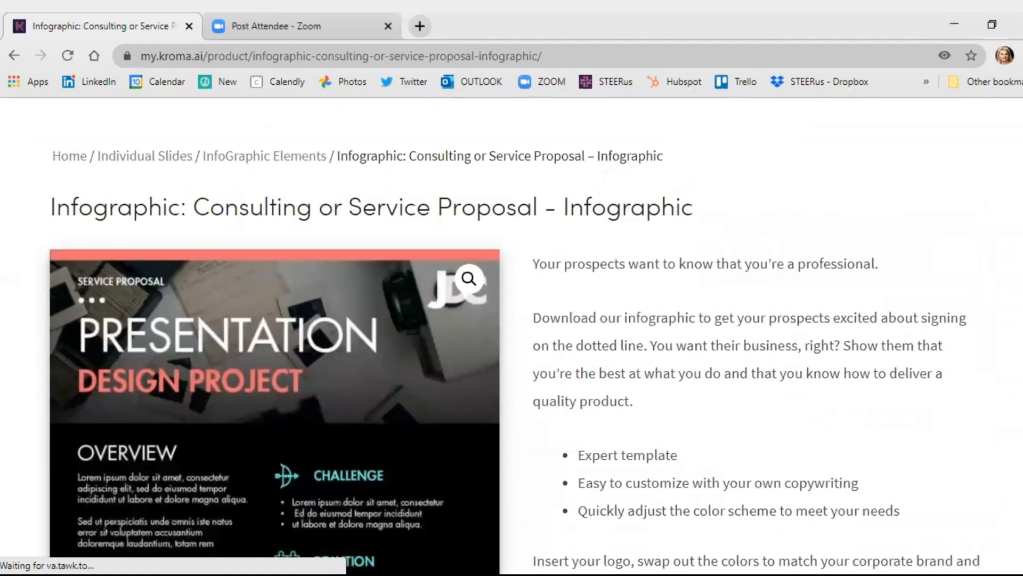
scroll(down, 3)
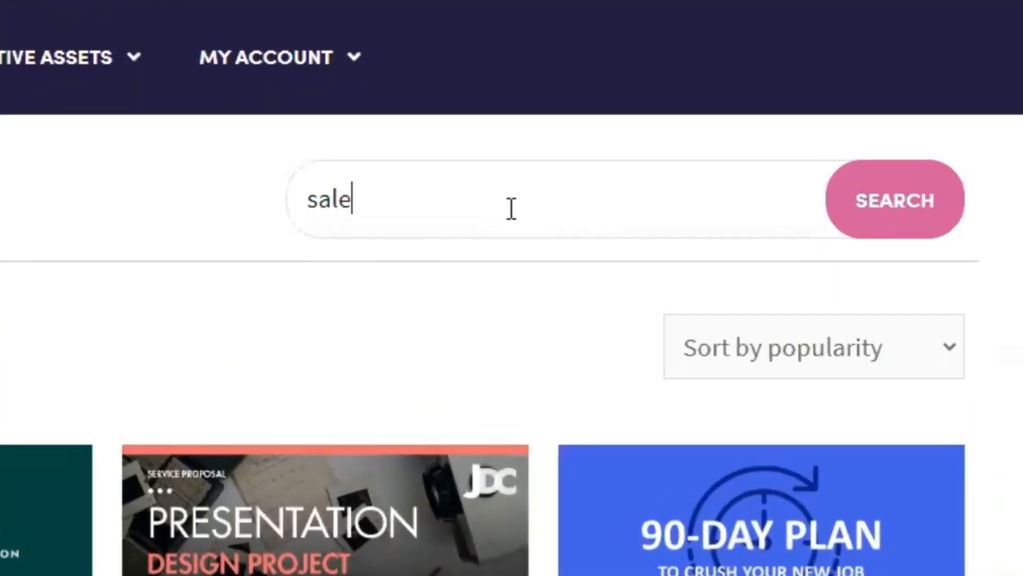
click(896, 200)
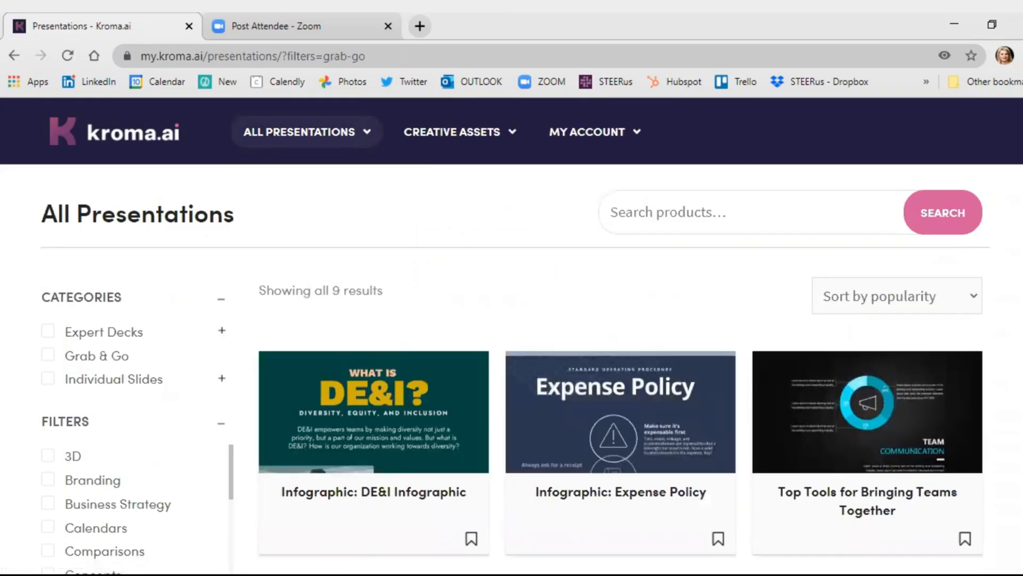
Look through the nine Grab & Go presentations.
scroll(down, 3)
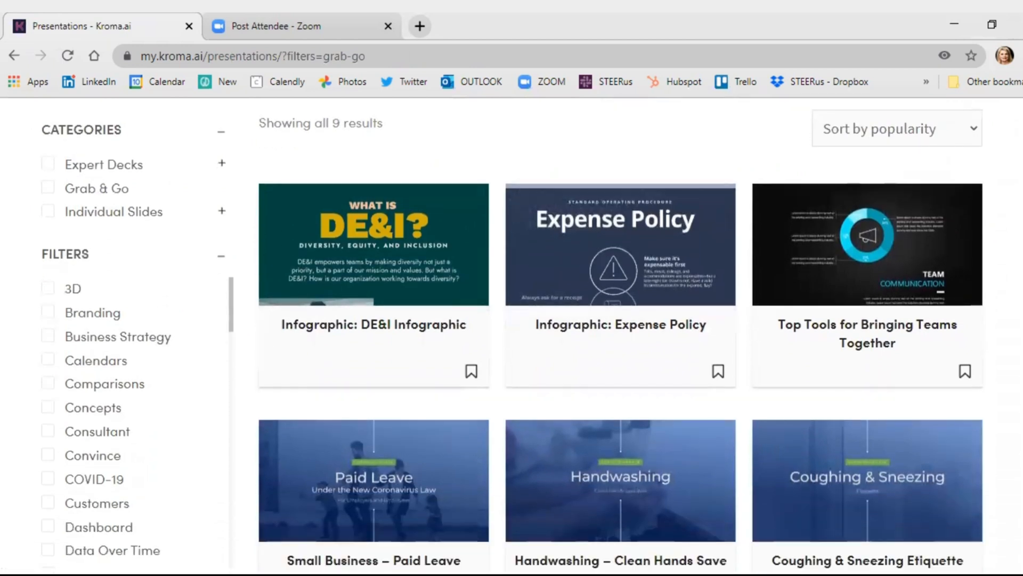
scroll(down, 3)
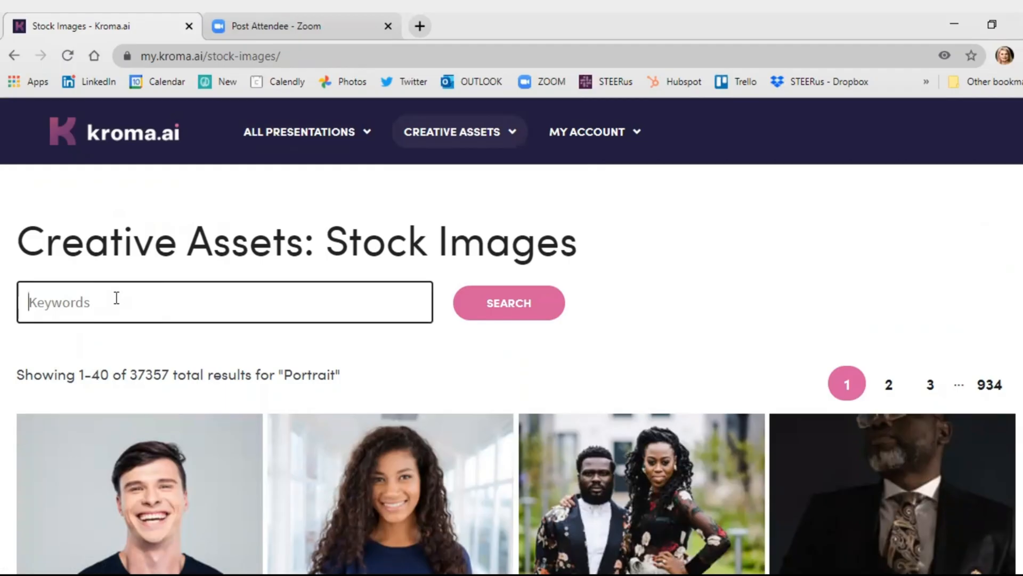
Search the stock images for the keyword 'happy'.
text(happy)
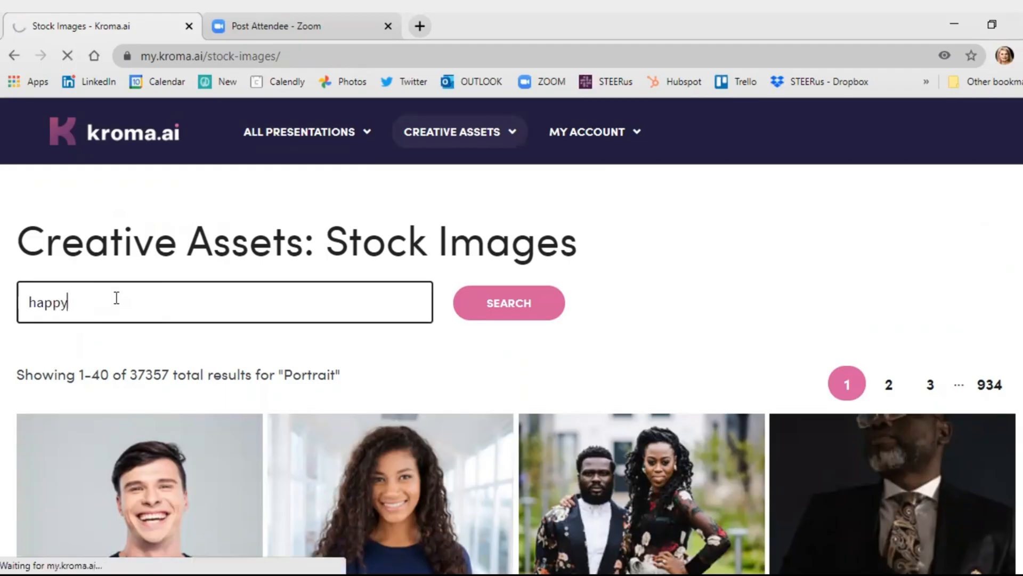
click(508, 303)
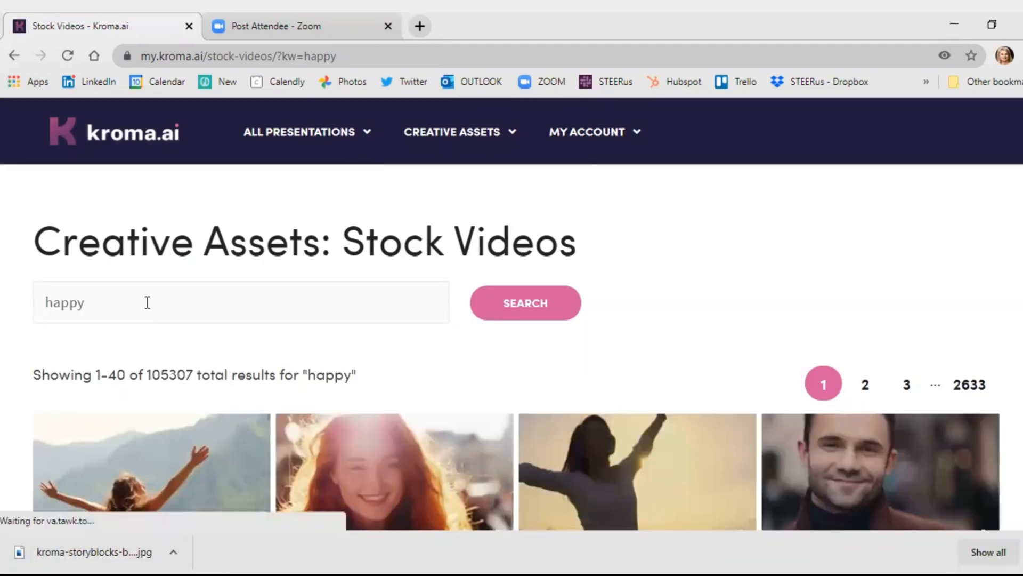
Scan the 'happy' stock video grid and preview the woman-on-the-mountain clip.
scroll(down, 3)
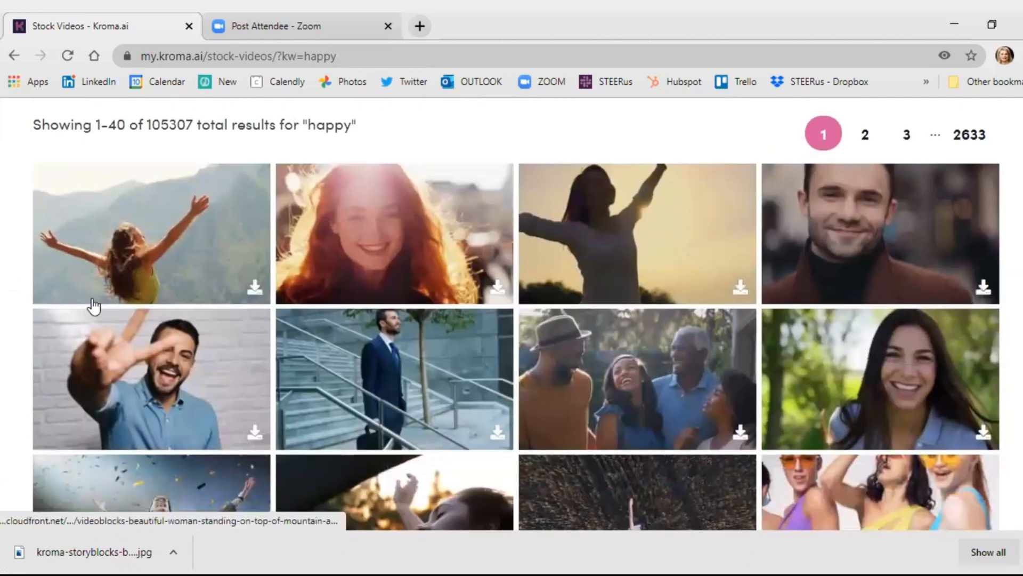
scroll(up, 3)
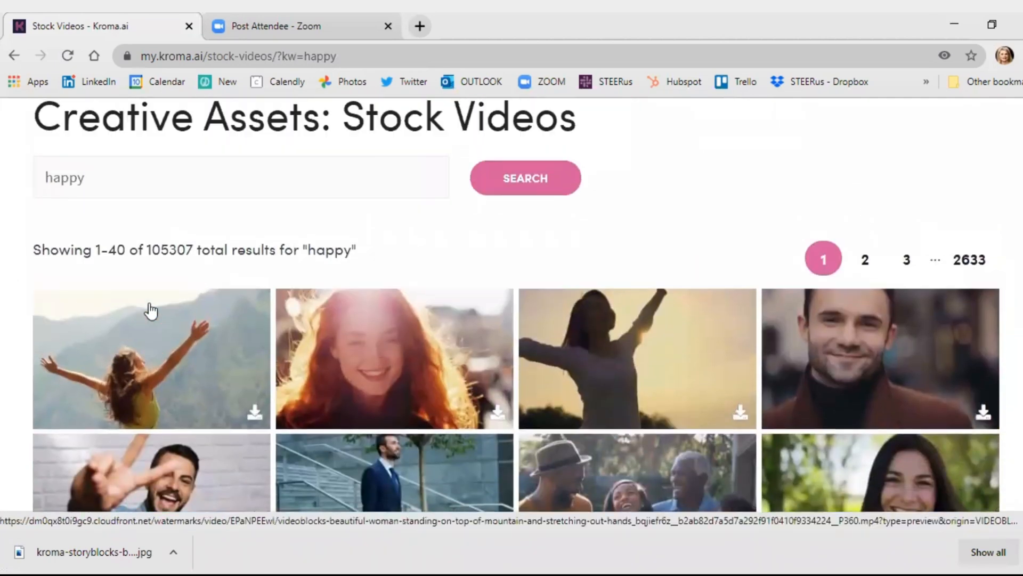
click(151, 358)
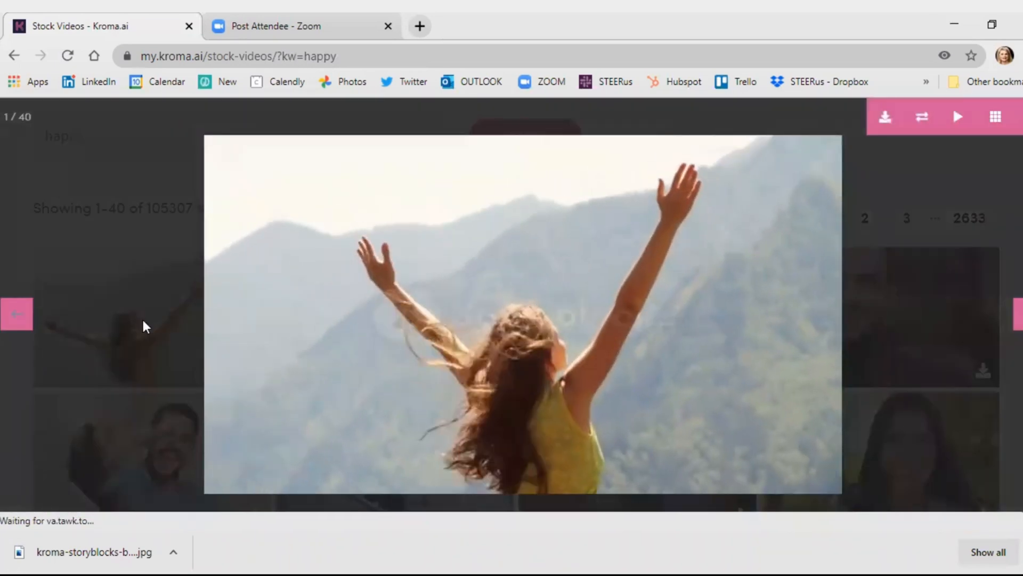